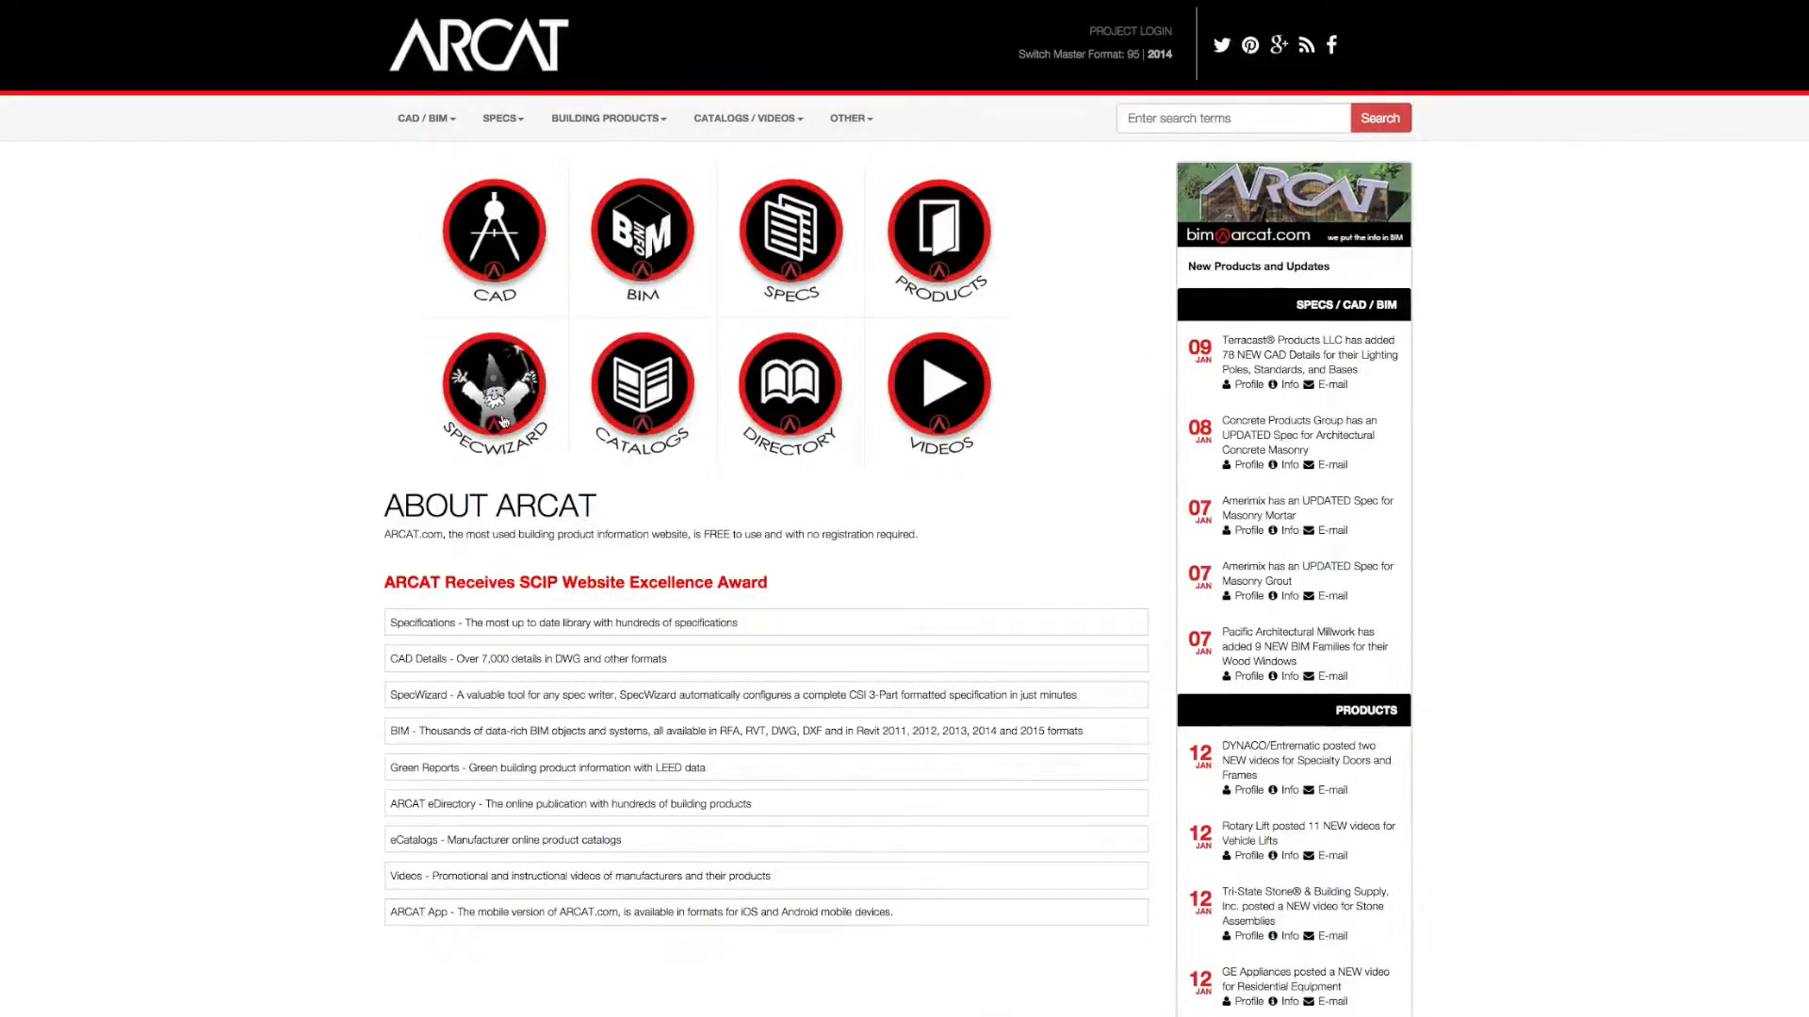
Step: List the SpecWizard specifications under the 08 Openings division and scan the results
left_click(494, 390)
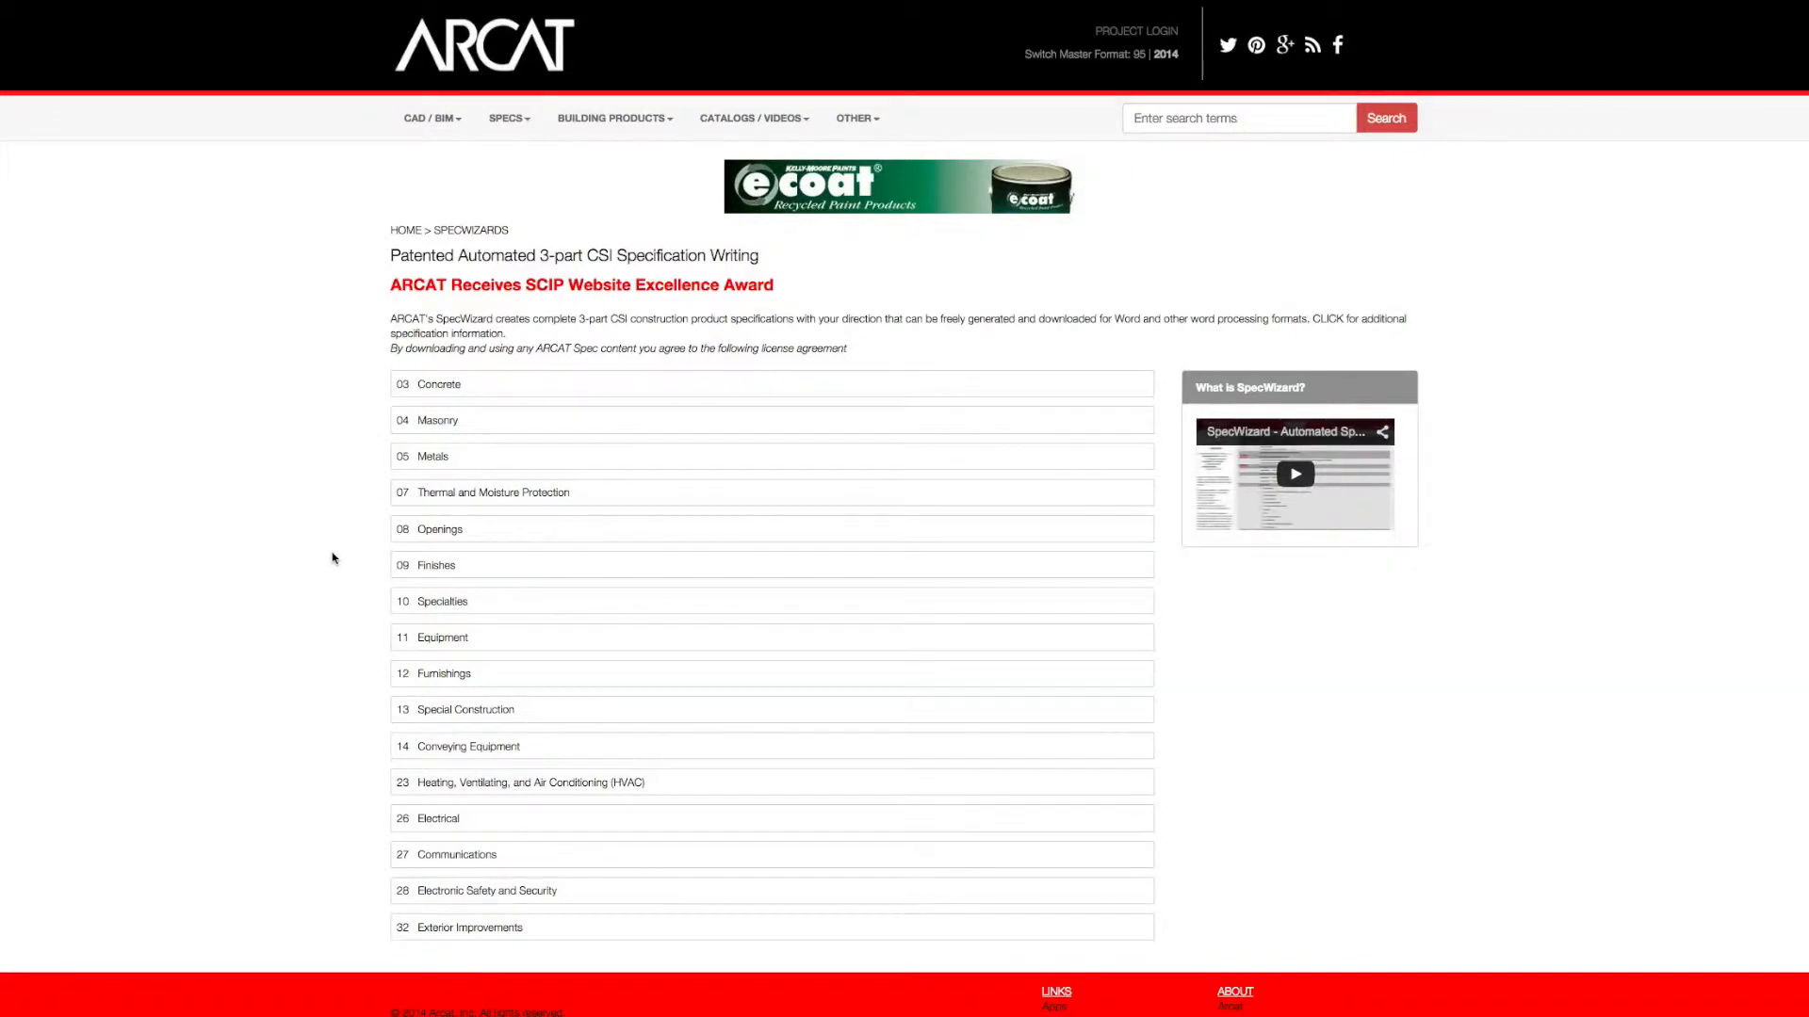
mouse_move(439, 531)
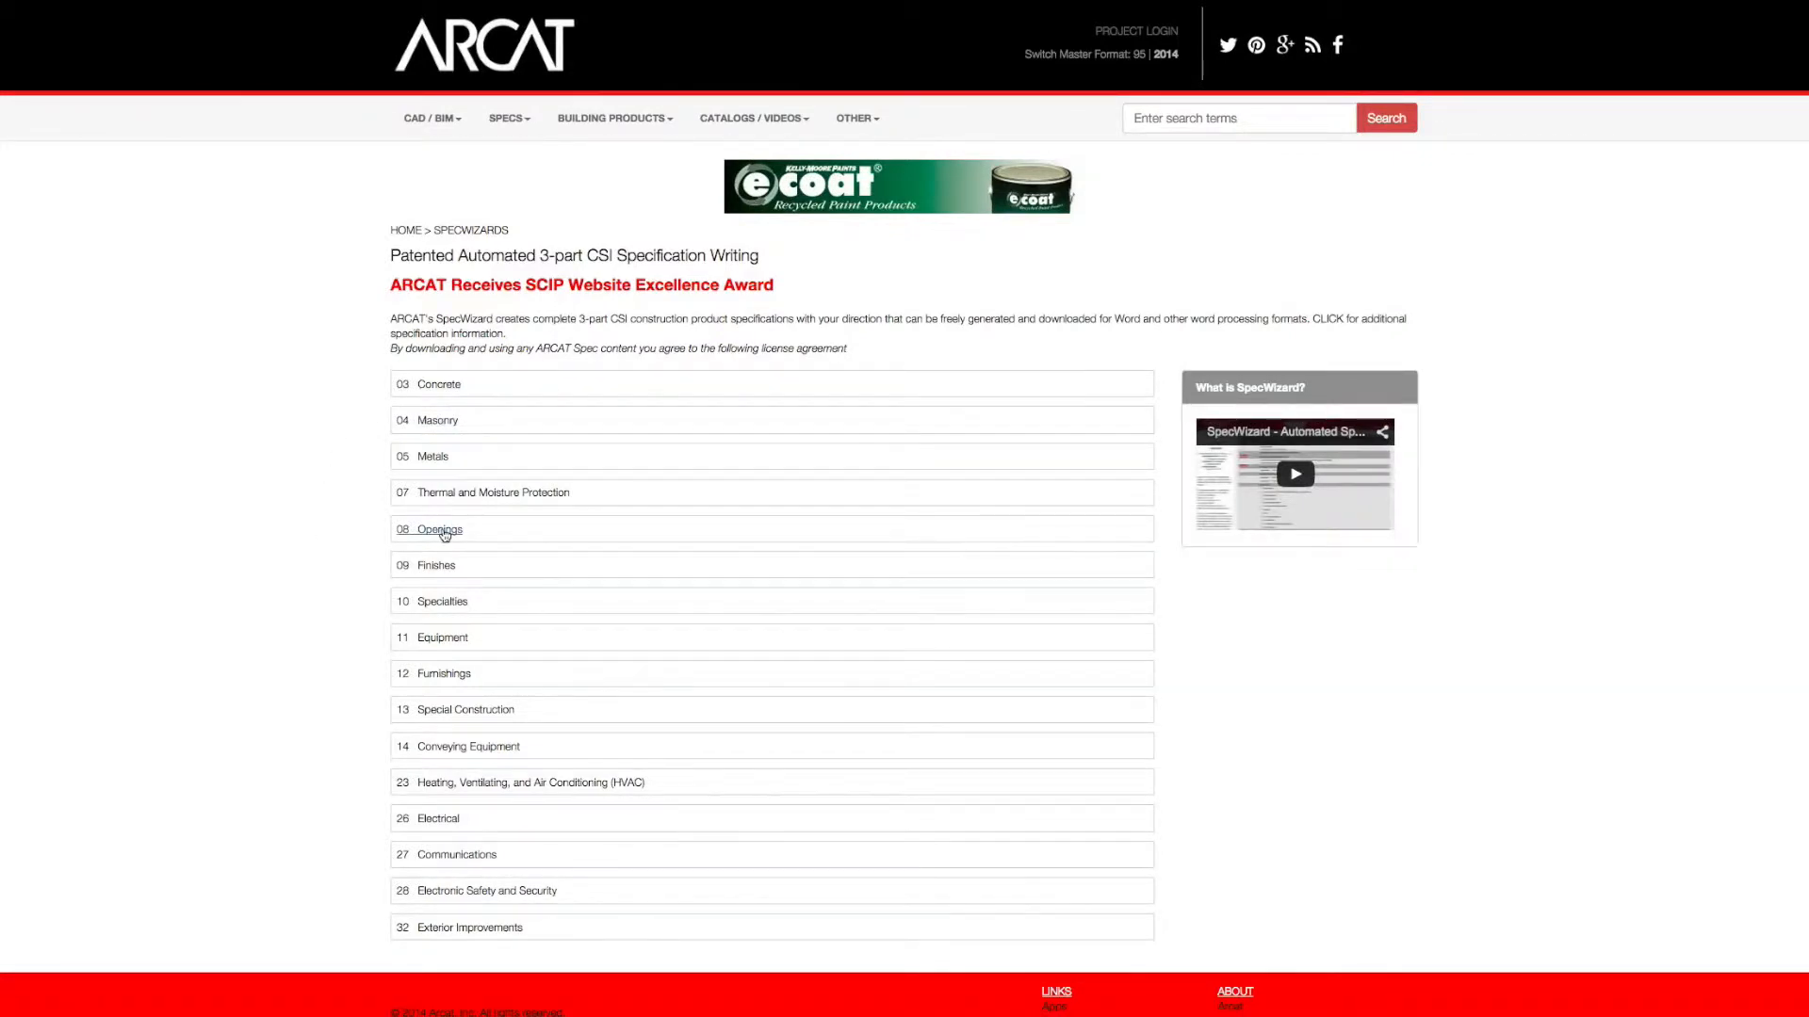
left_click(441, 529)
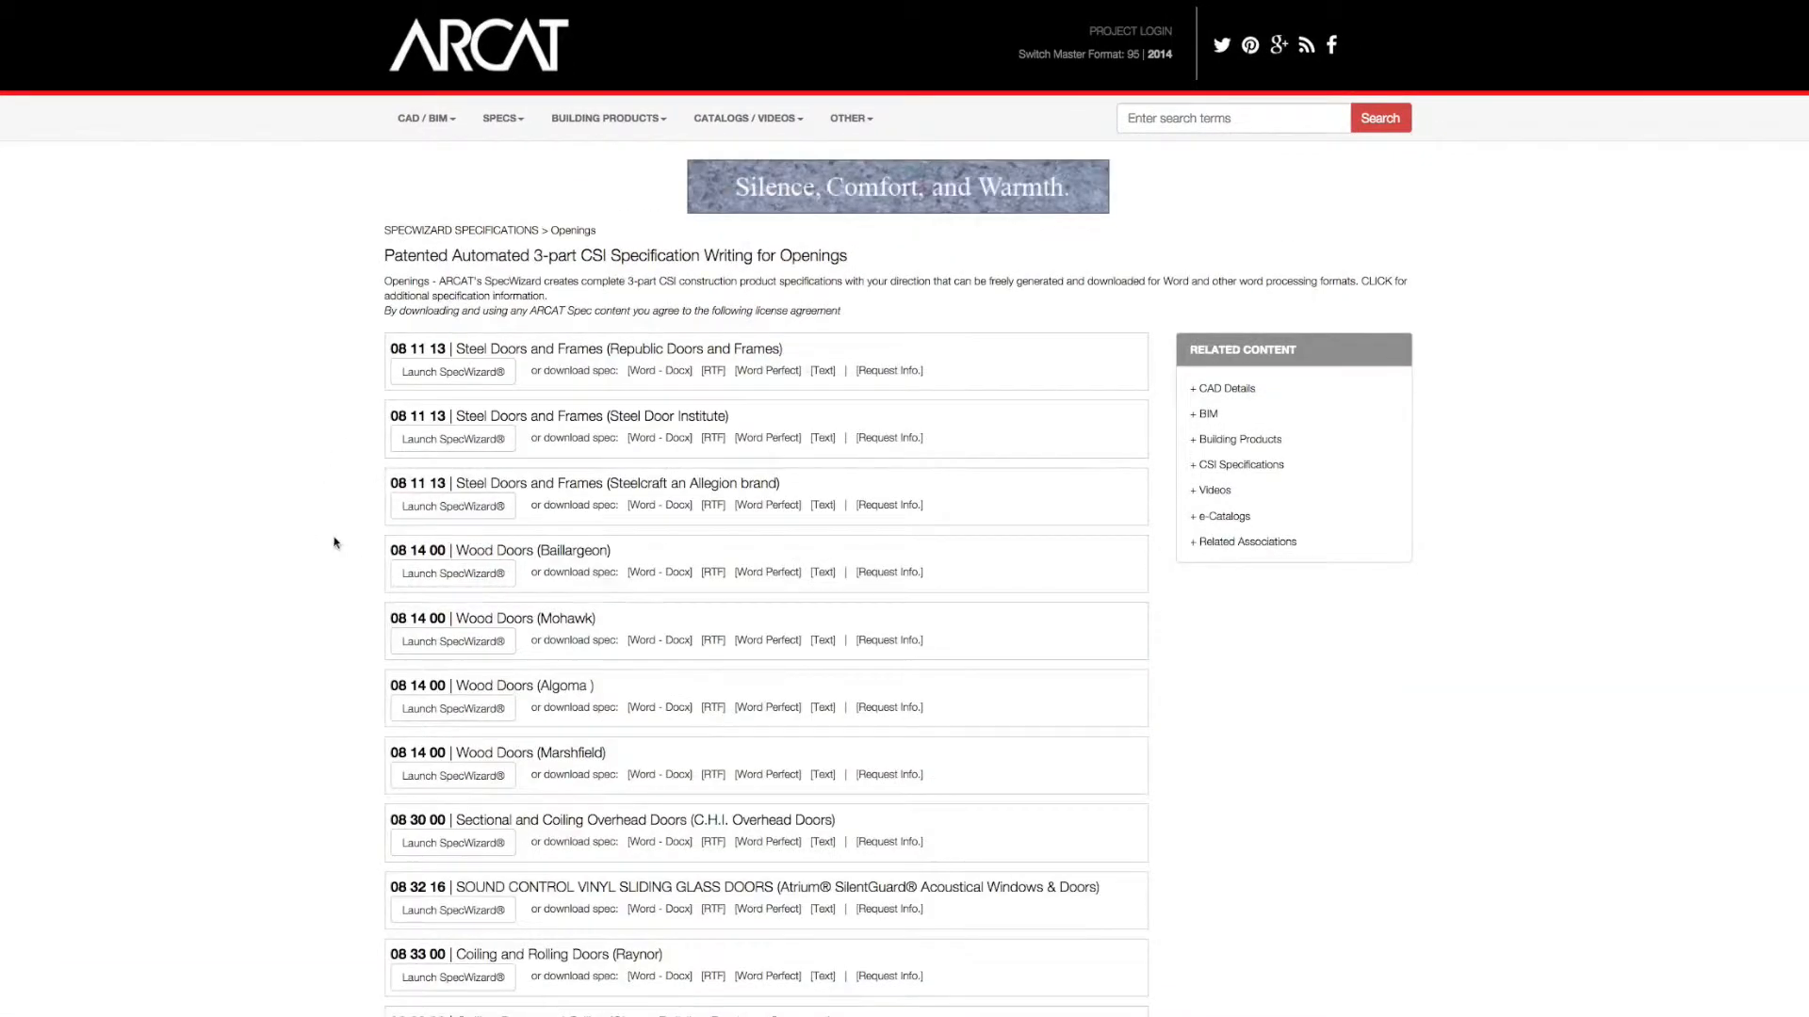
scroll("down", 3)
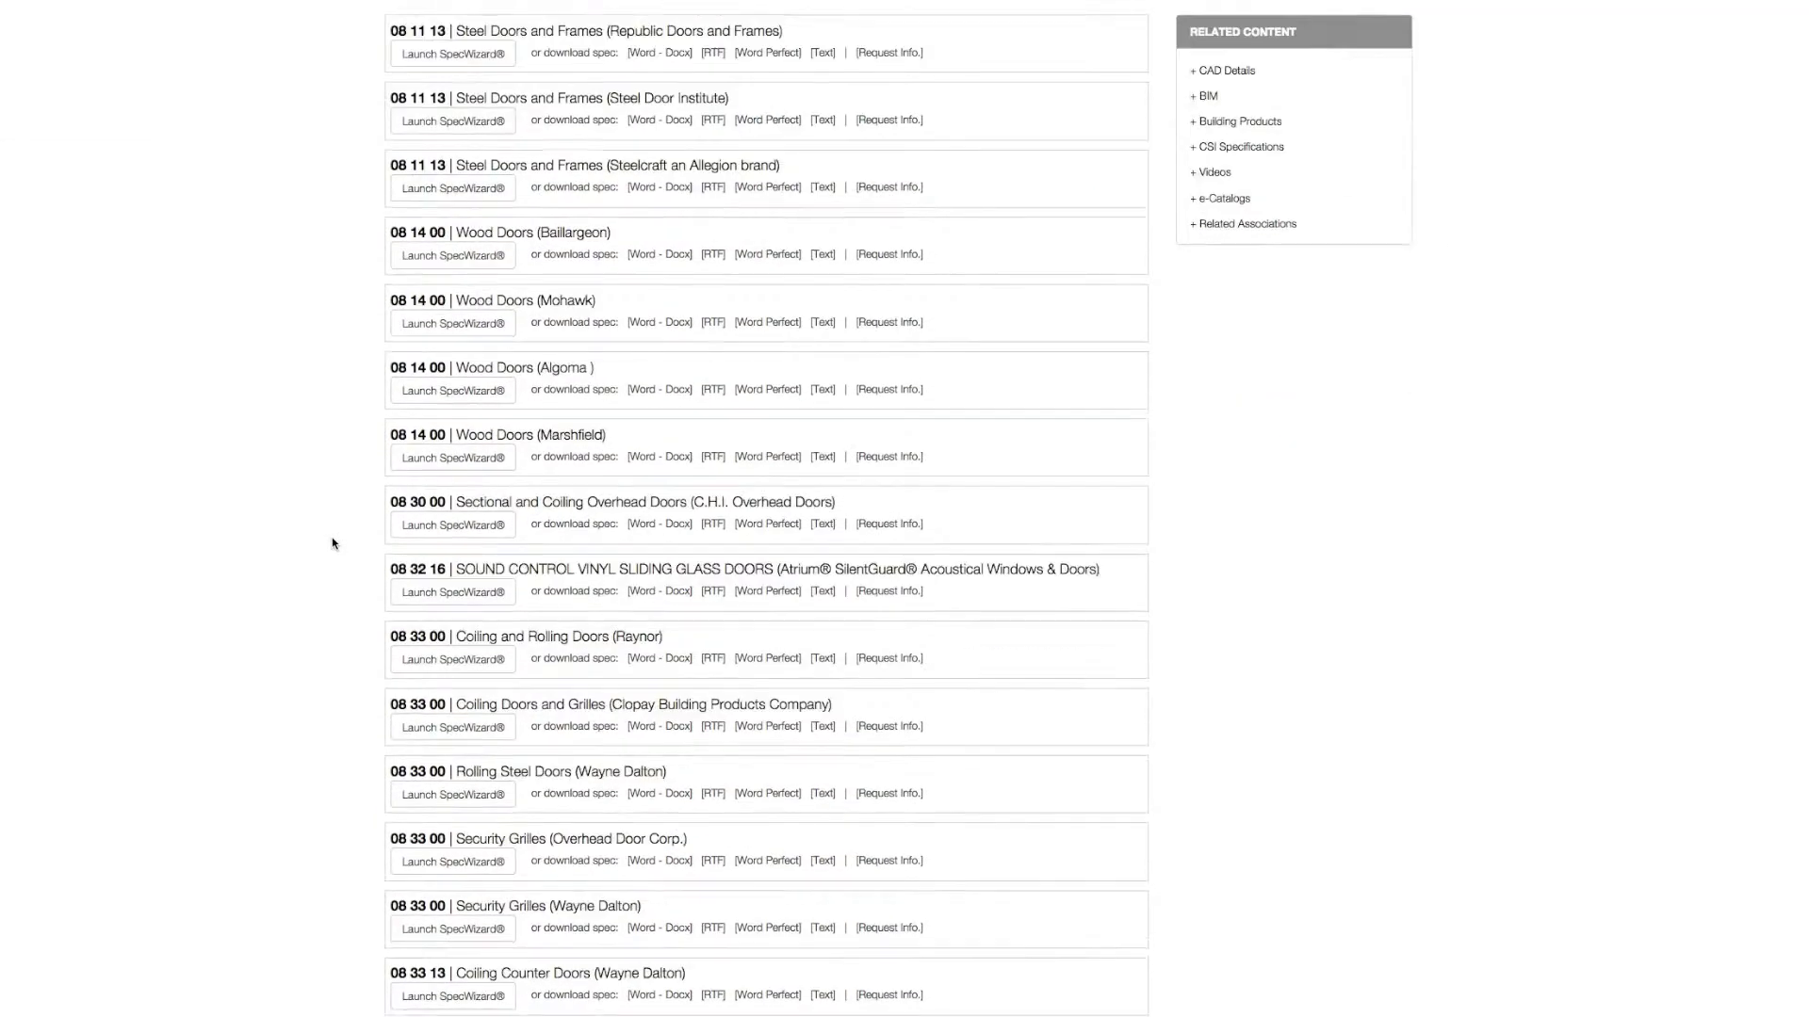
scroll("down", 3)
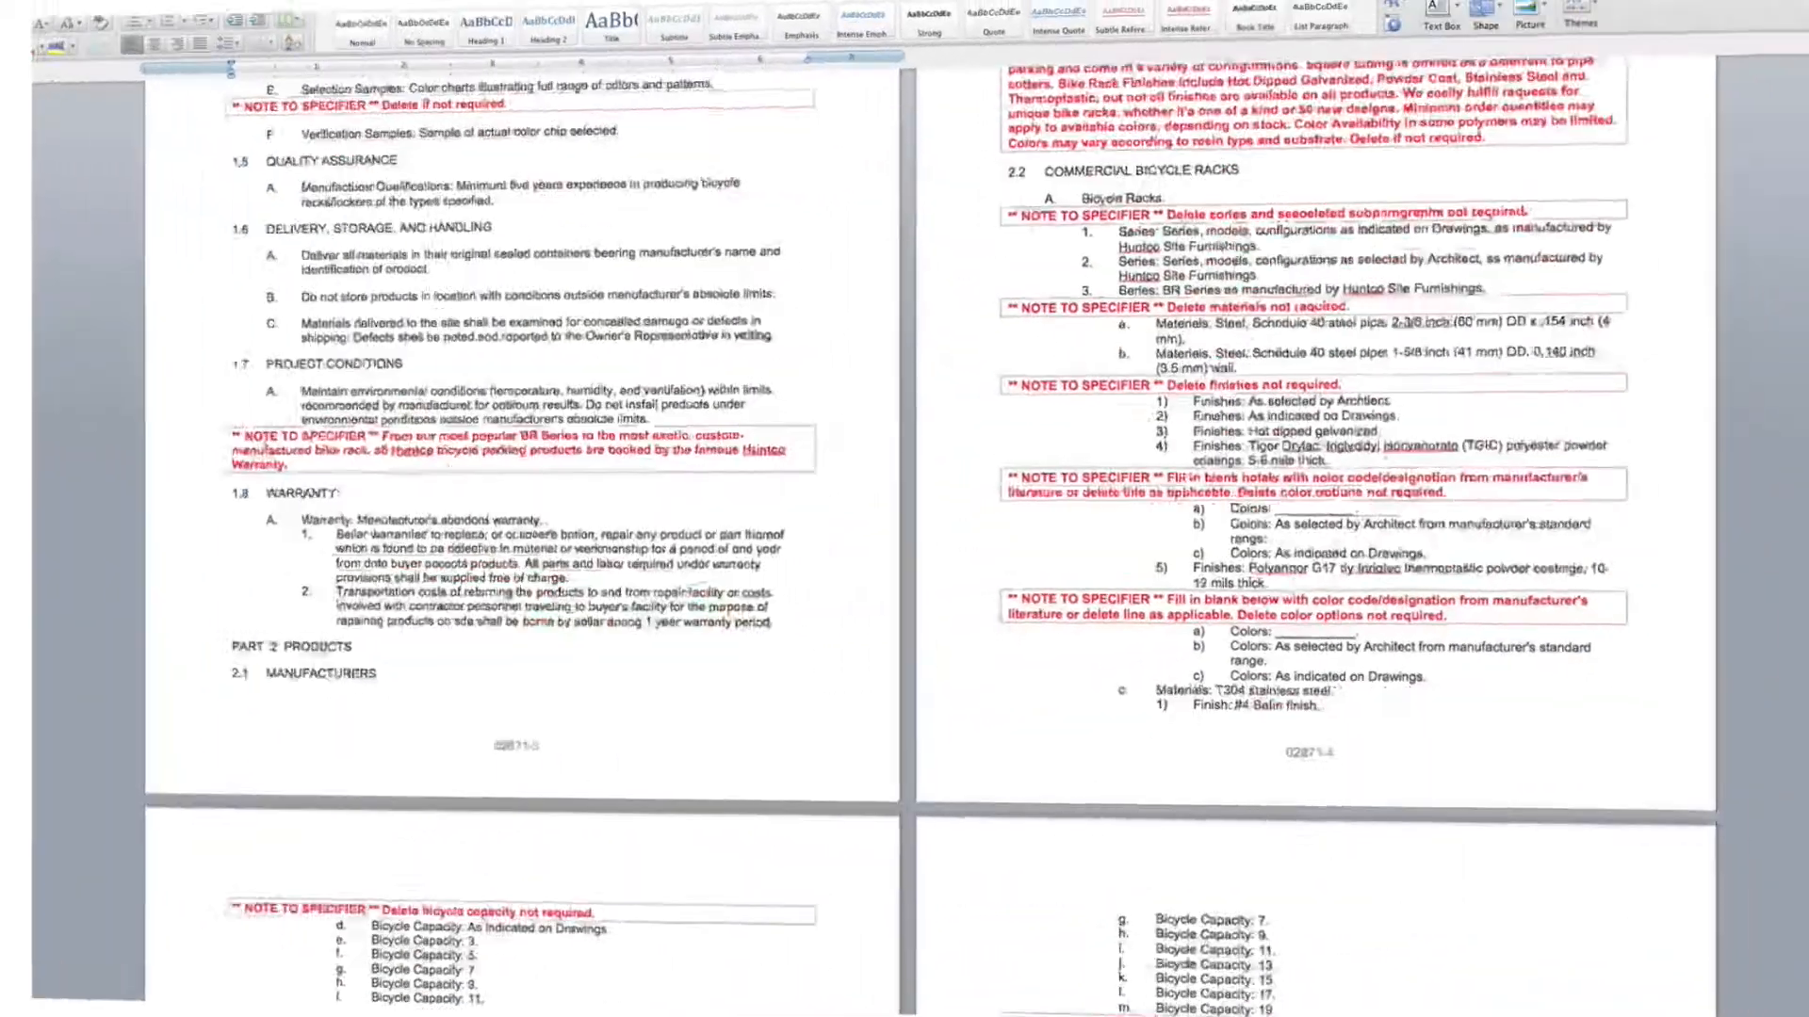
scroll("down", 3)
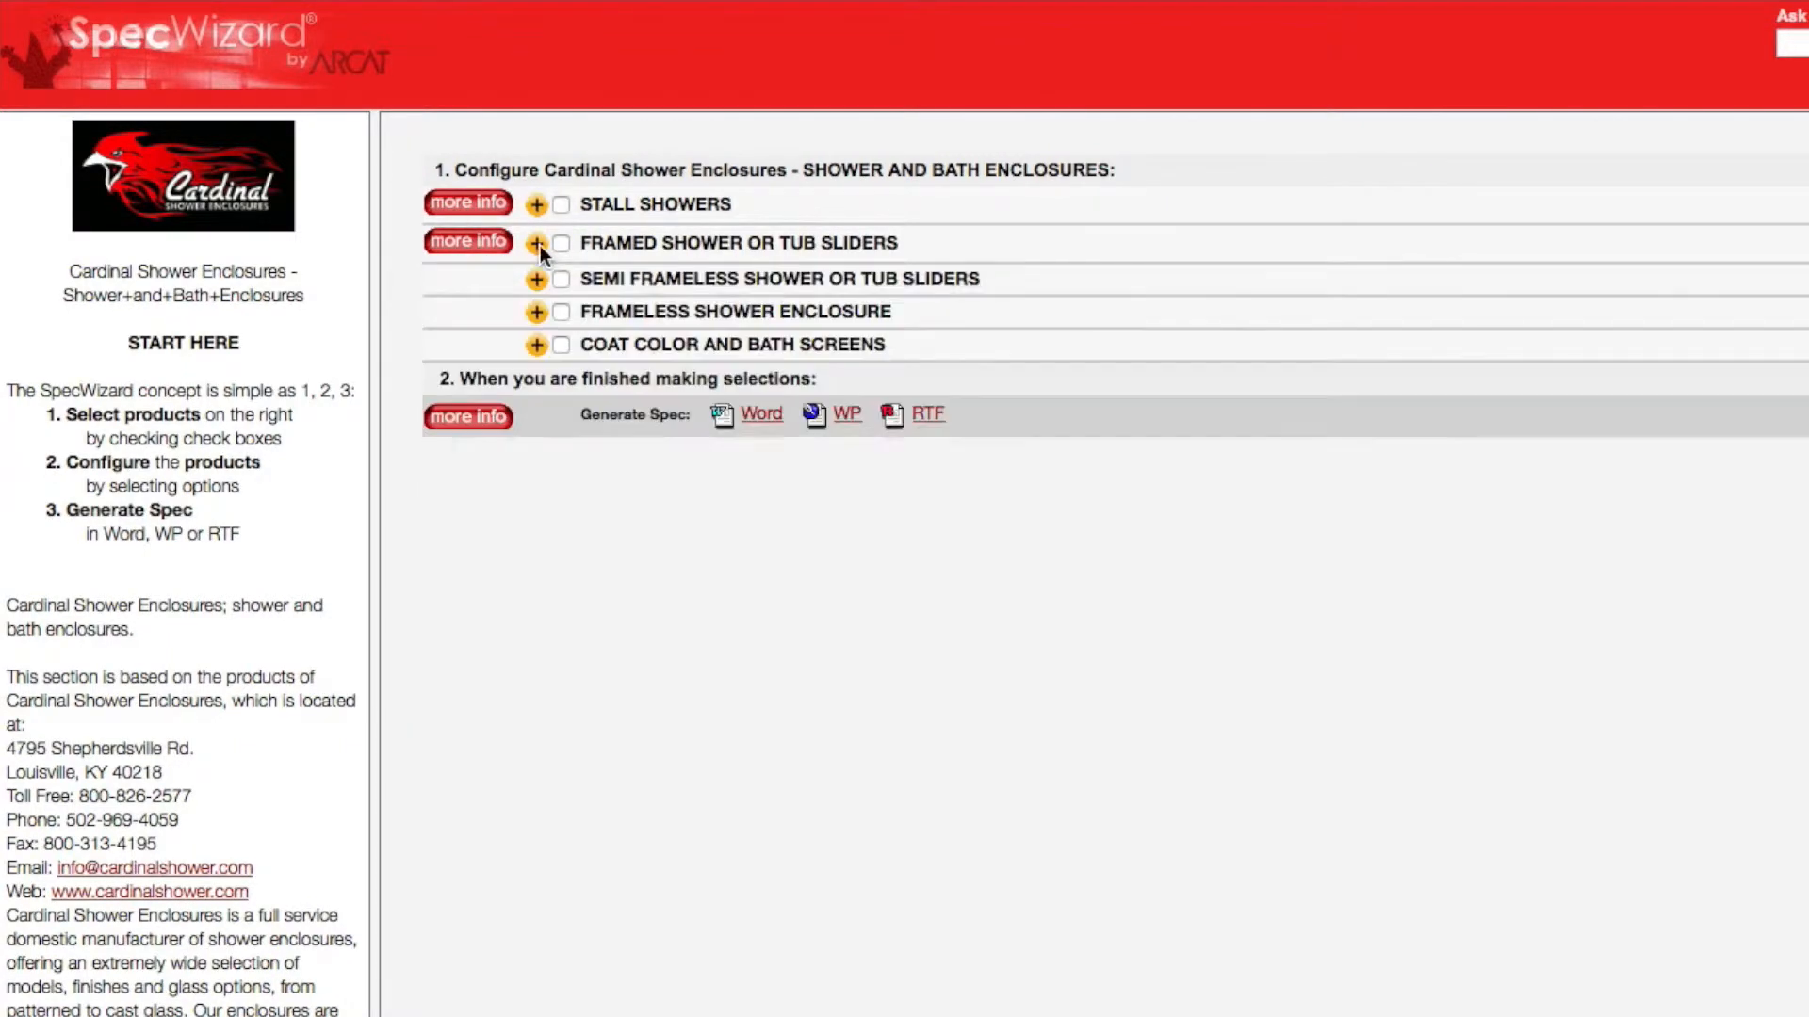
Step: Expand Coat Color and Bath Screens and check Bath Screens for inclusion in the Cardinal spec
left_click(537, 343)
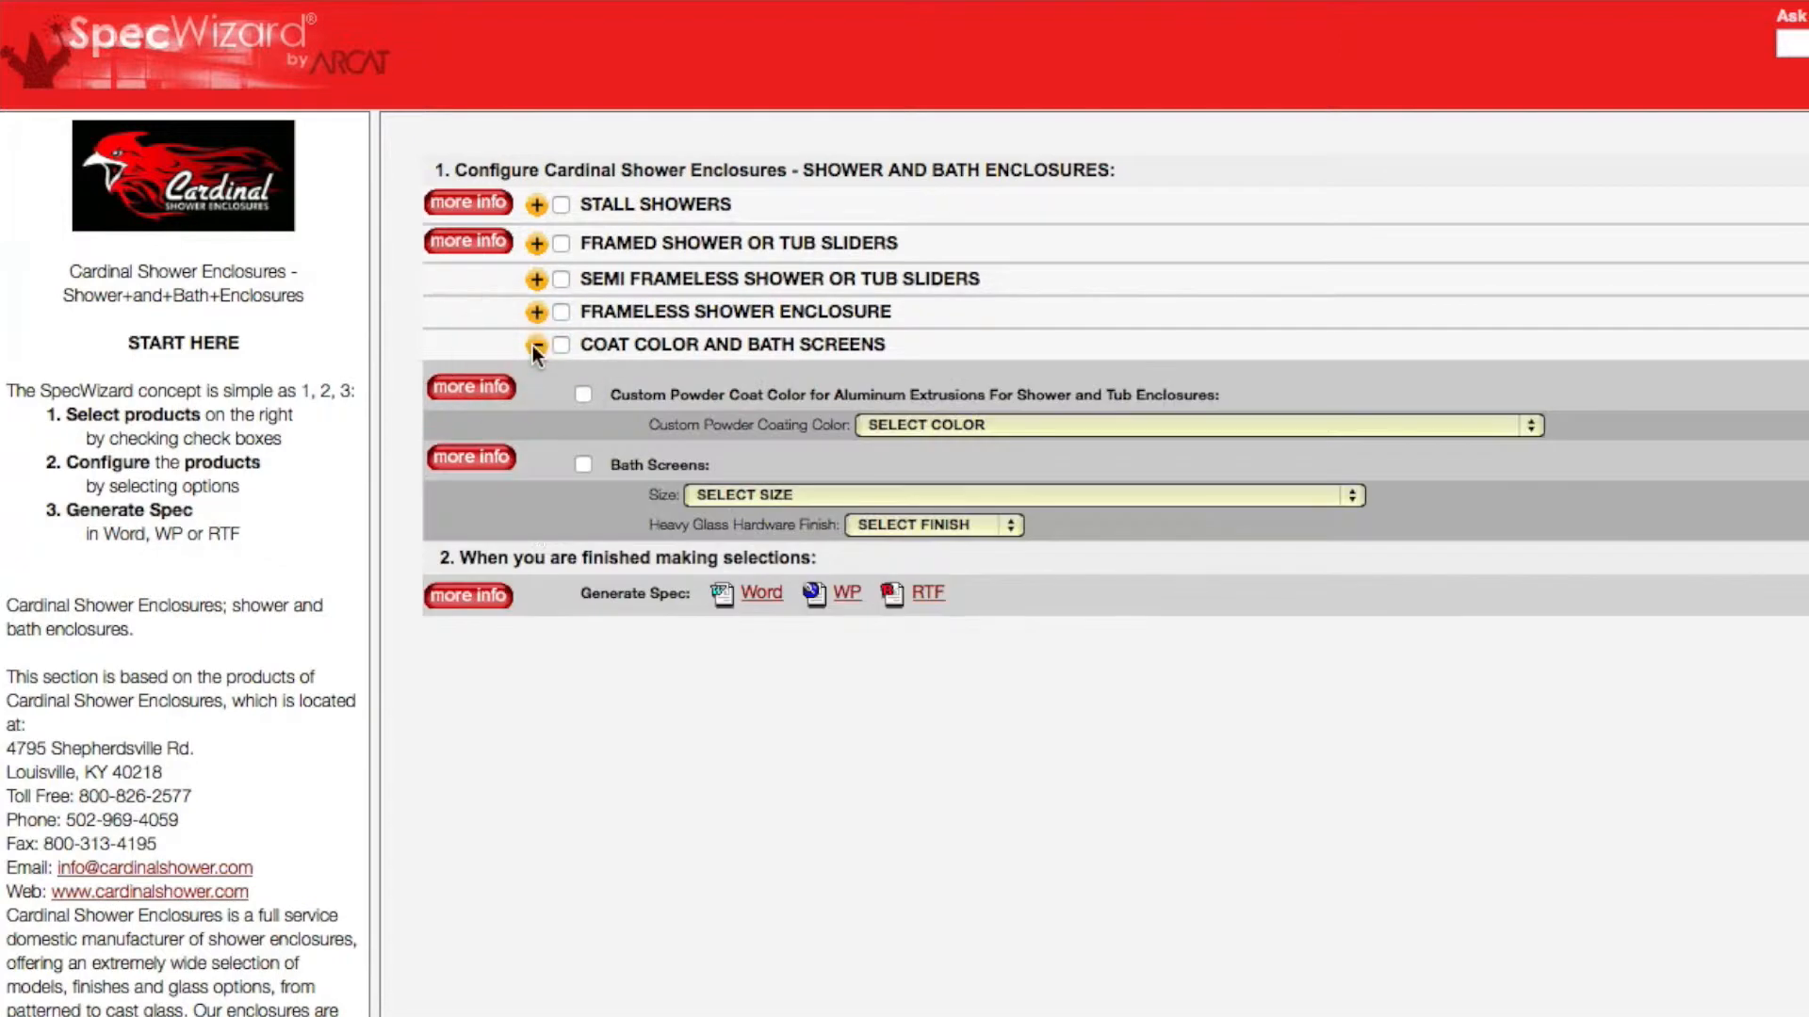
left_click(561, 343)
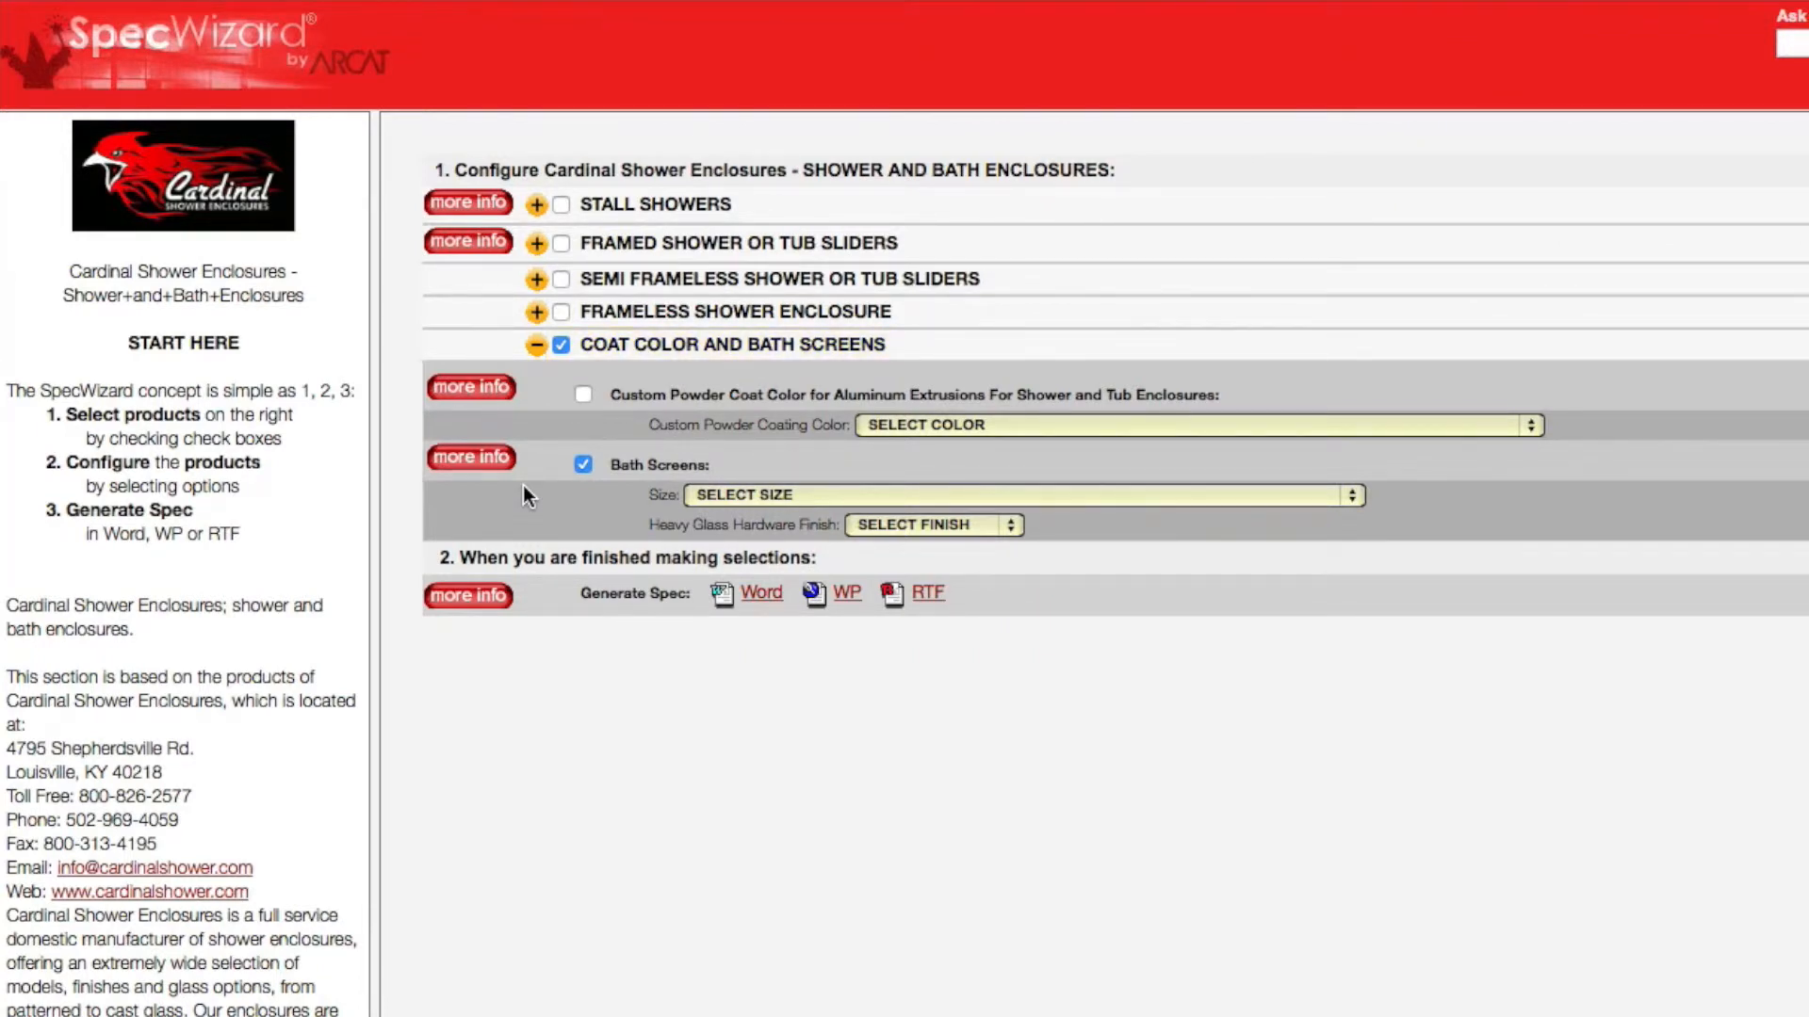
left_click(469, 456)
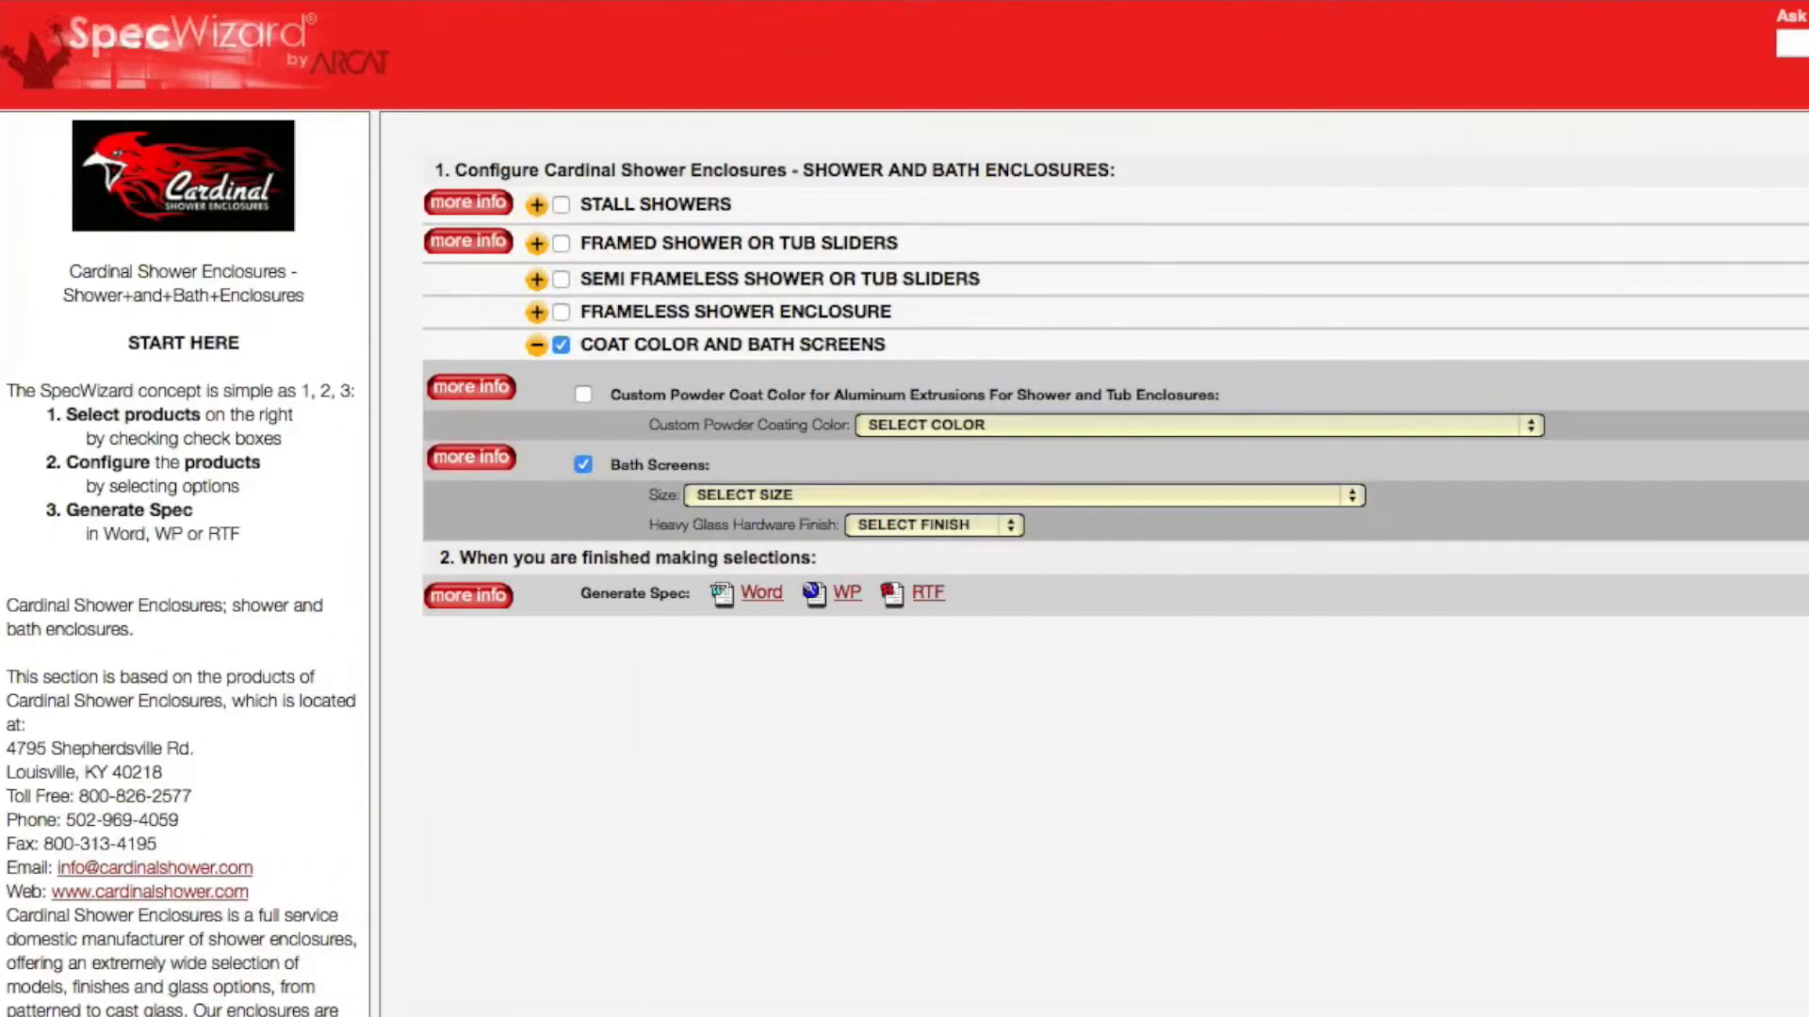
Step: Set the bath screen size to 30 inches (762 mm) x 60 inches (1524 mm)
left_click(1016, 495)
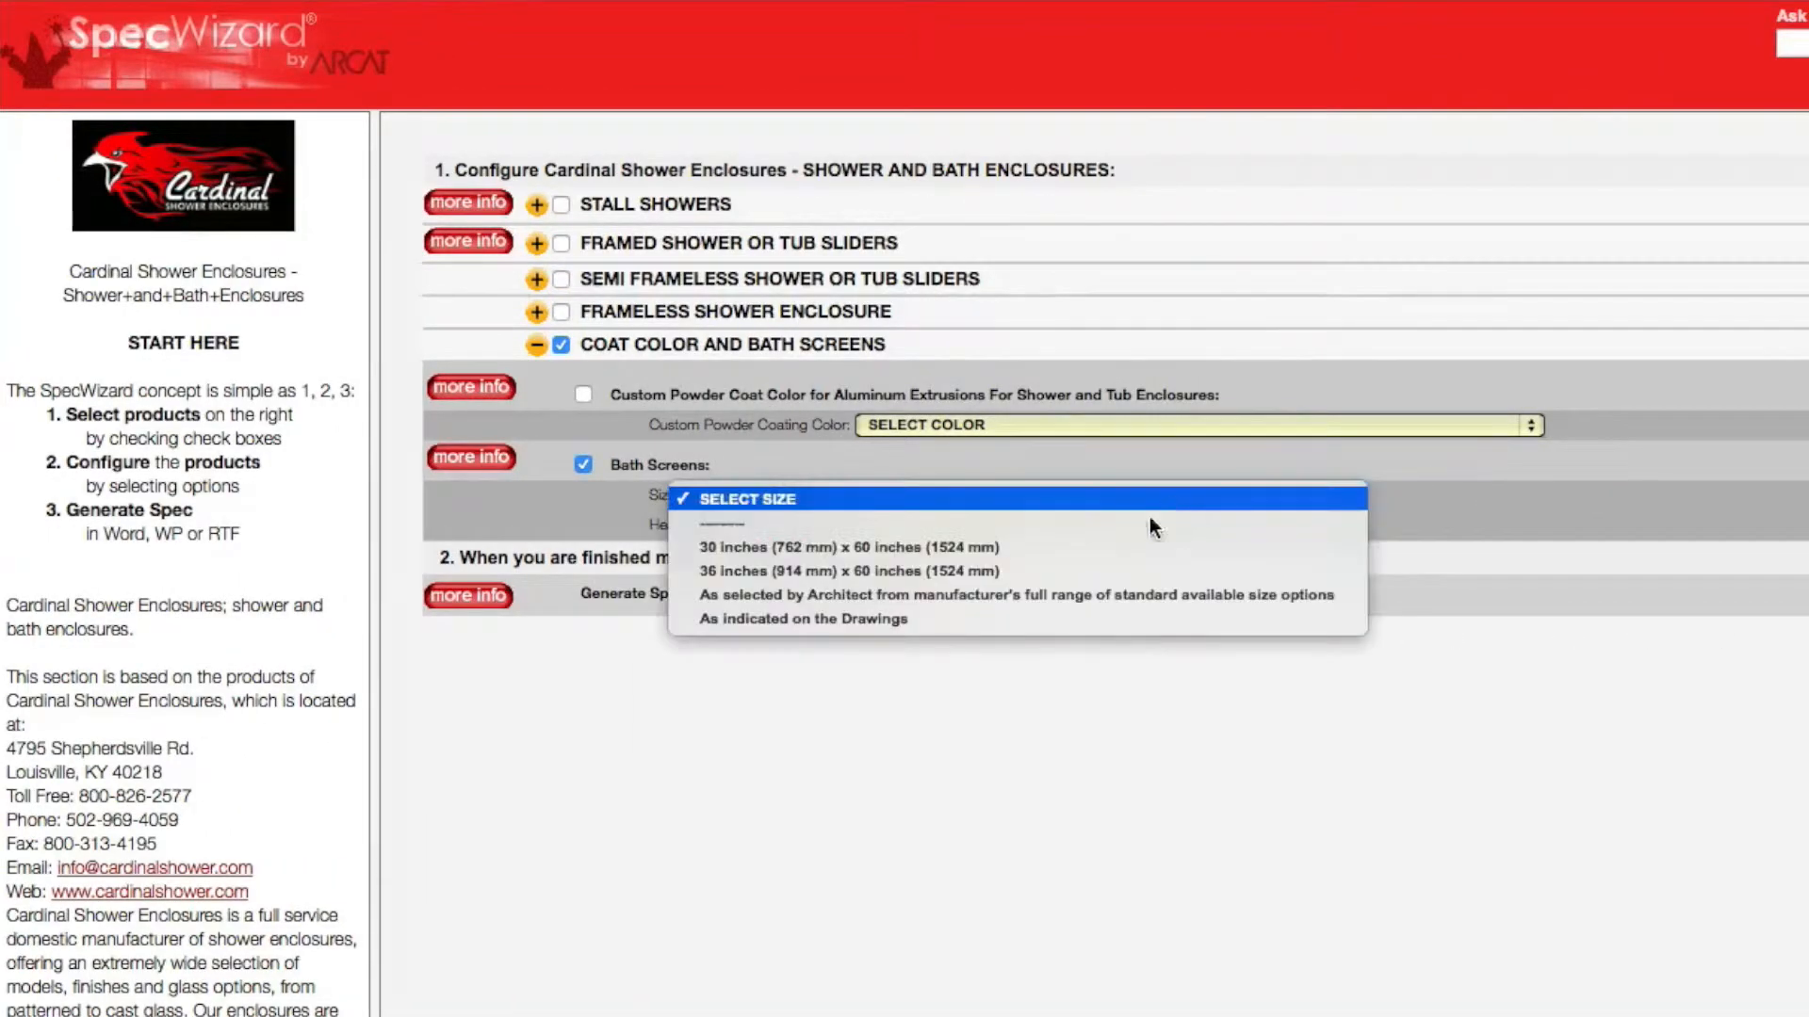
left_click(811, 546)
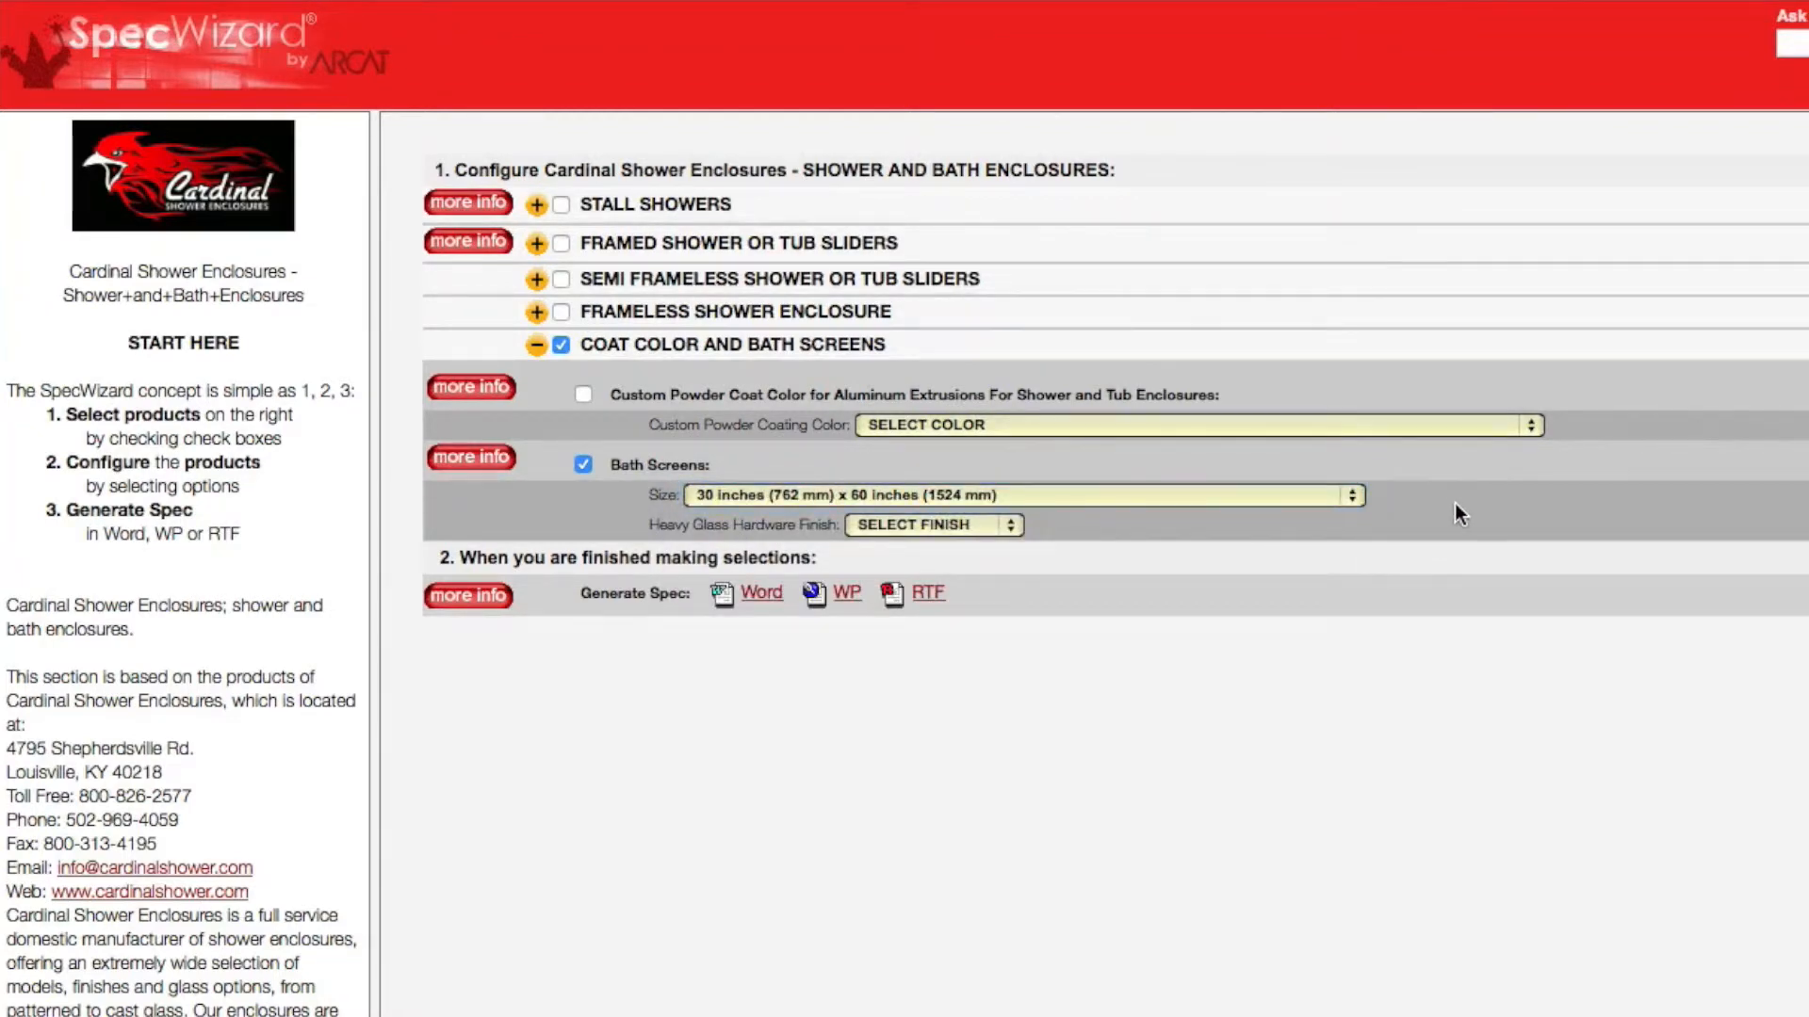
mouse_move(1468, 511)
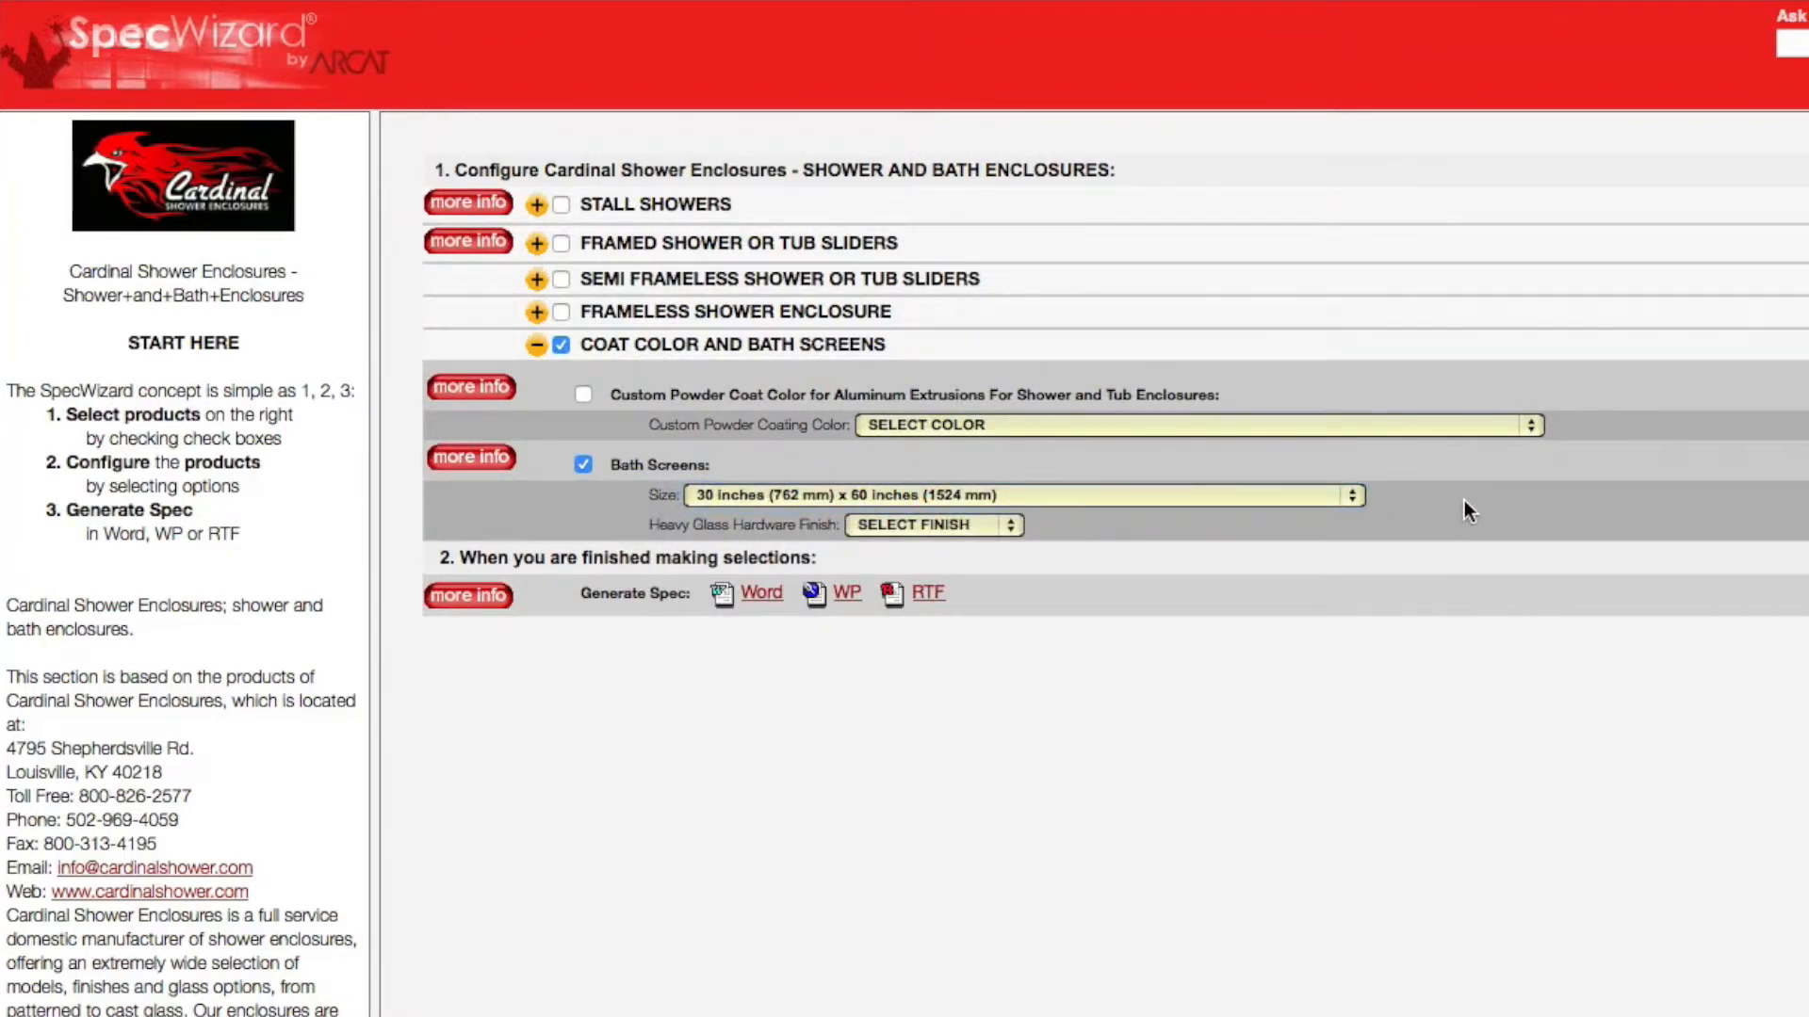
mouse_move(1027, 635)
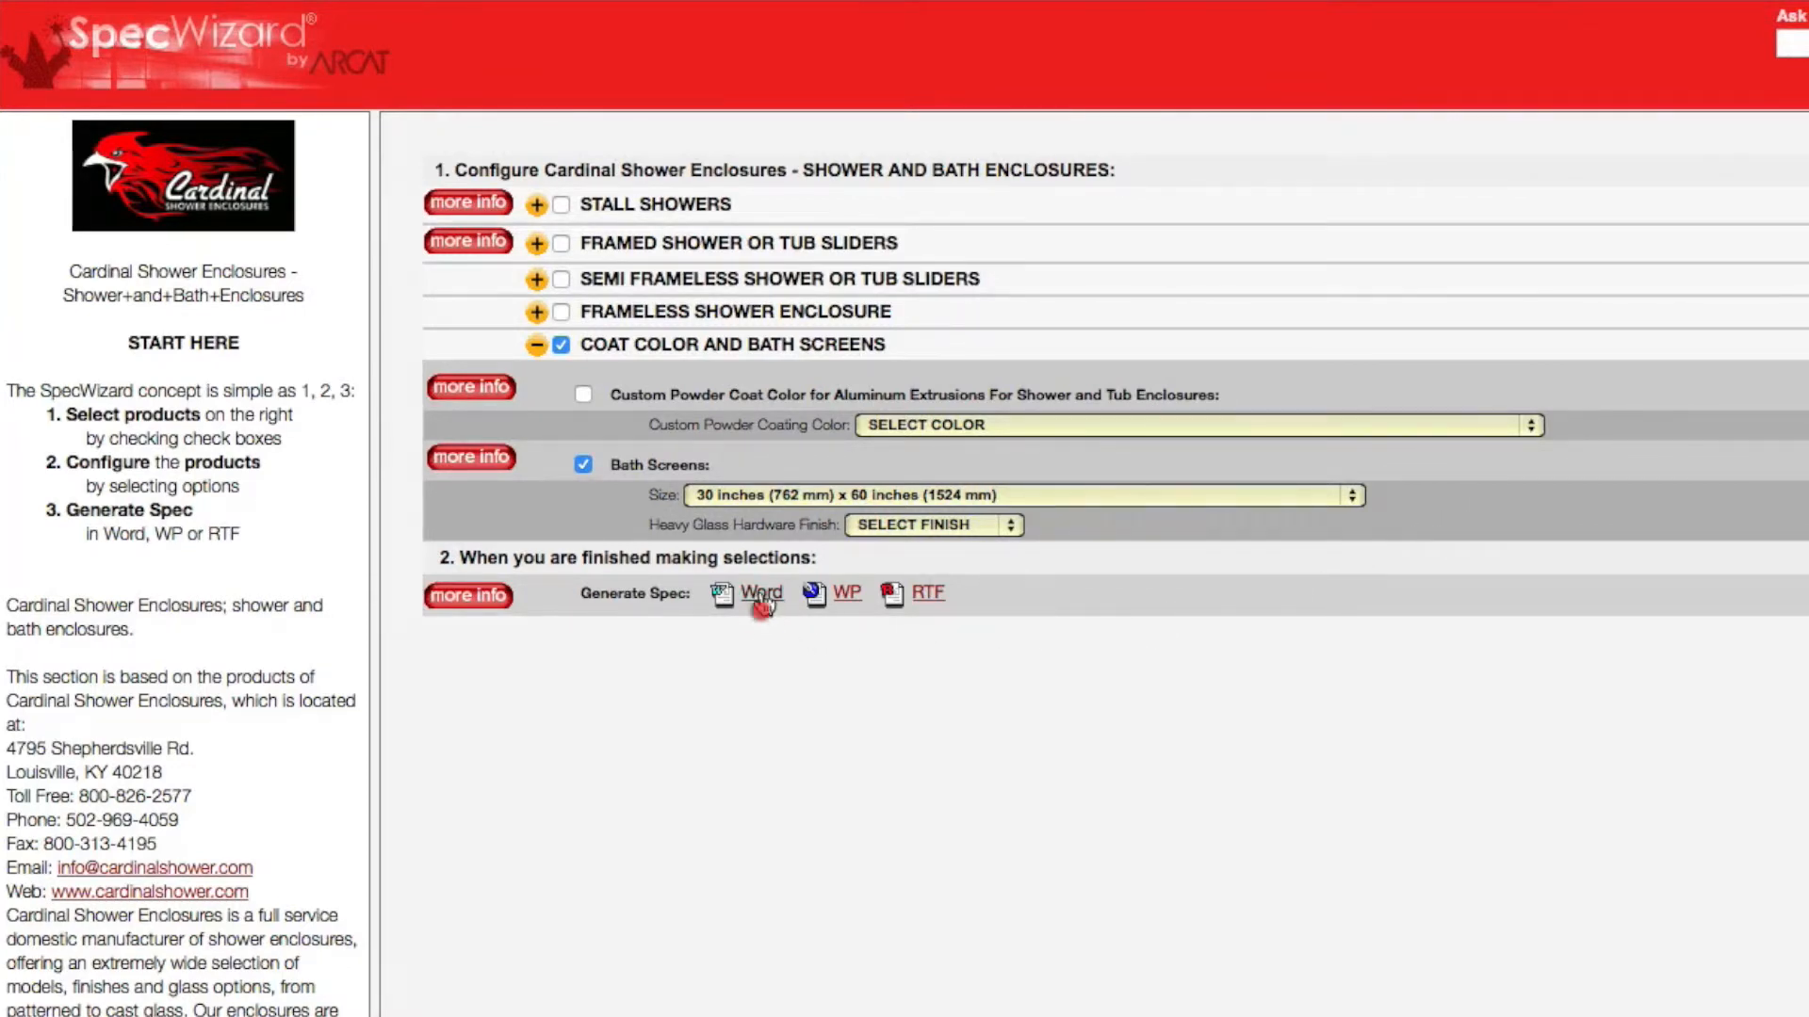
Step: Generate the Section 10185 Shower and Bath Enclosures spec as a Word document and review it
left_click(761, 593)
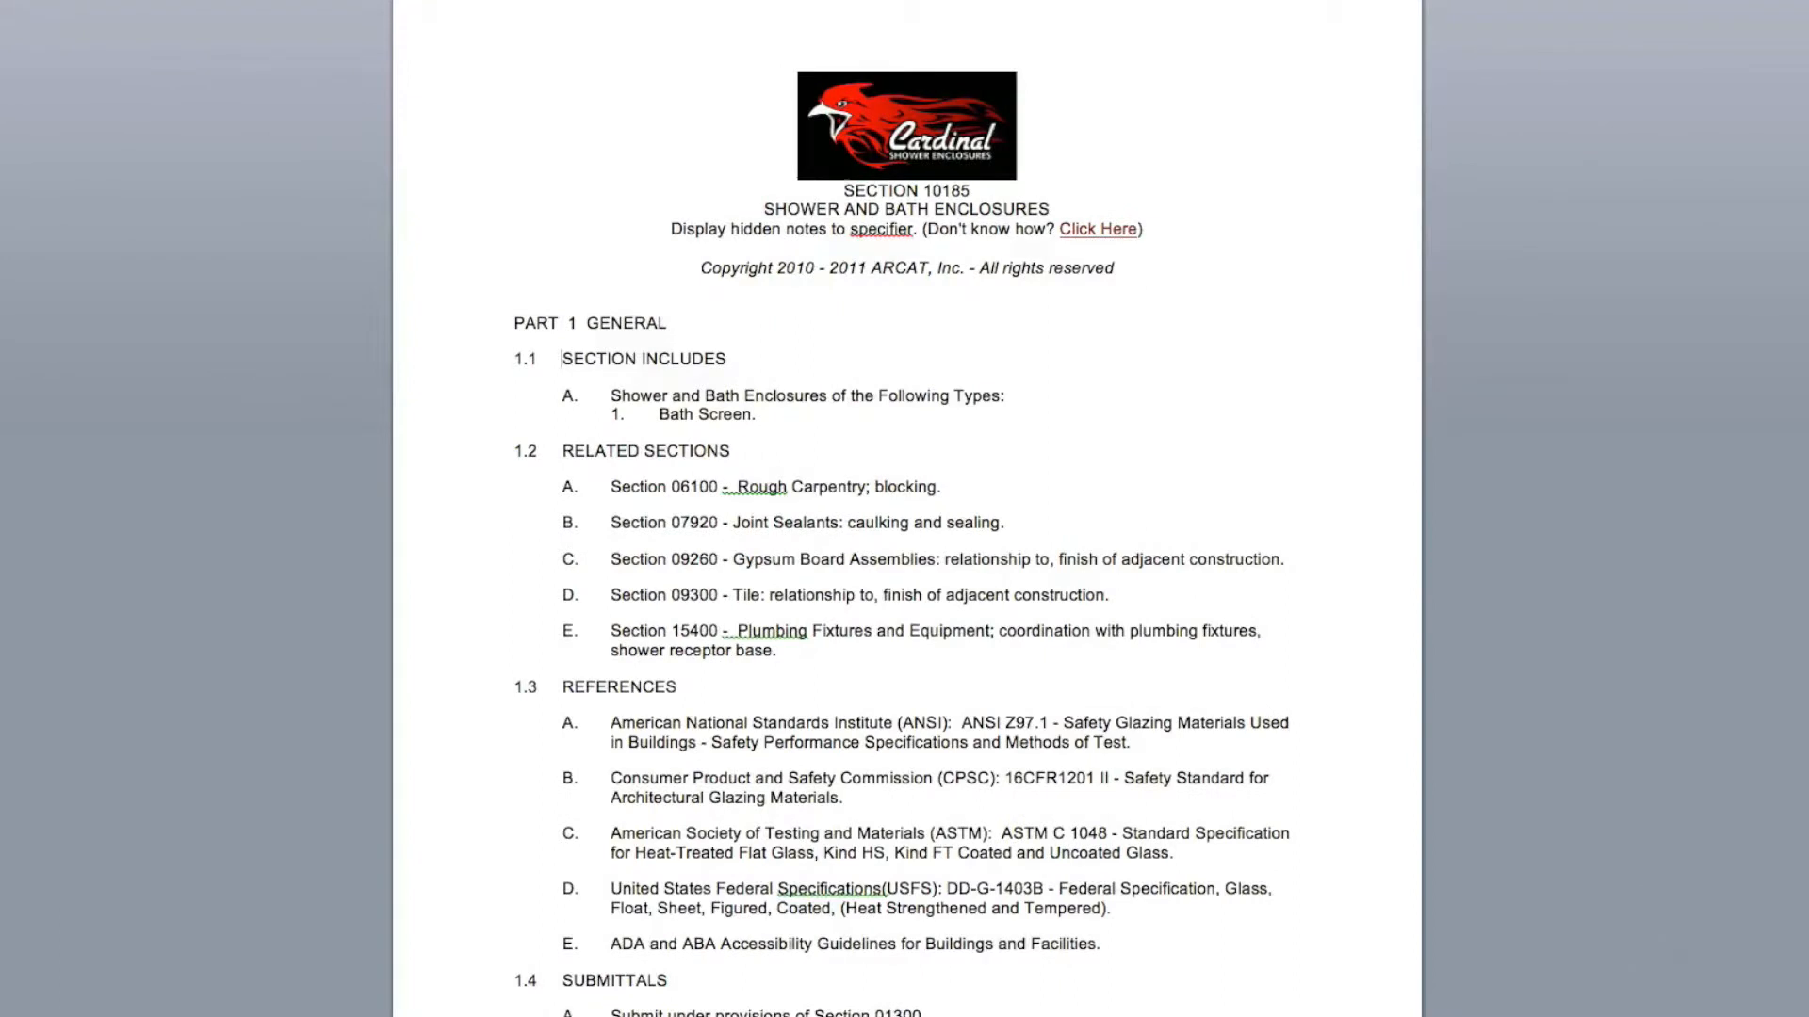
scroll("down", 3)
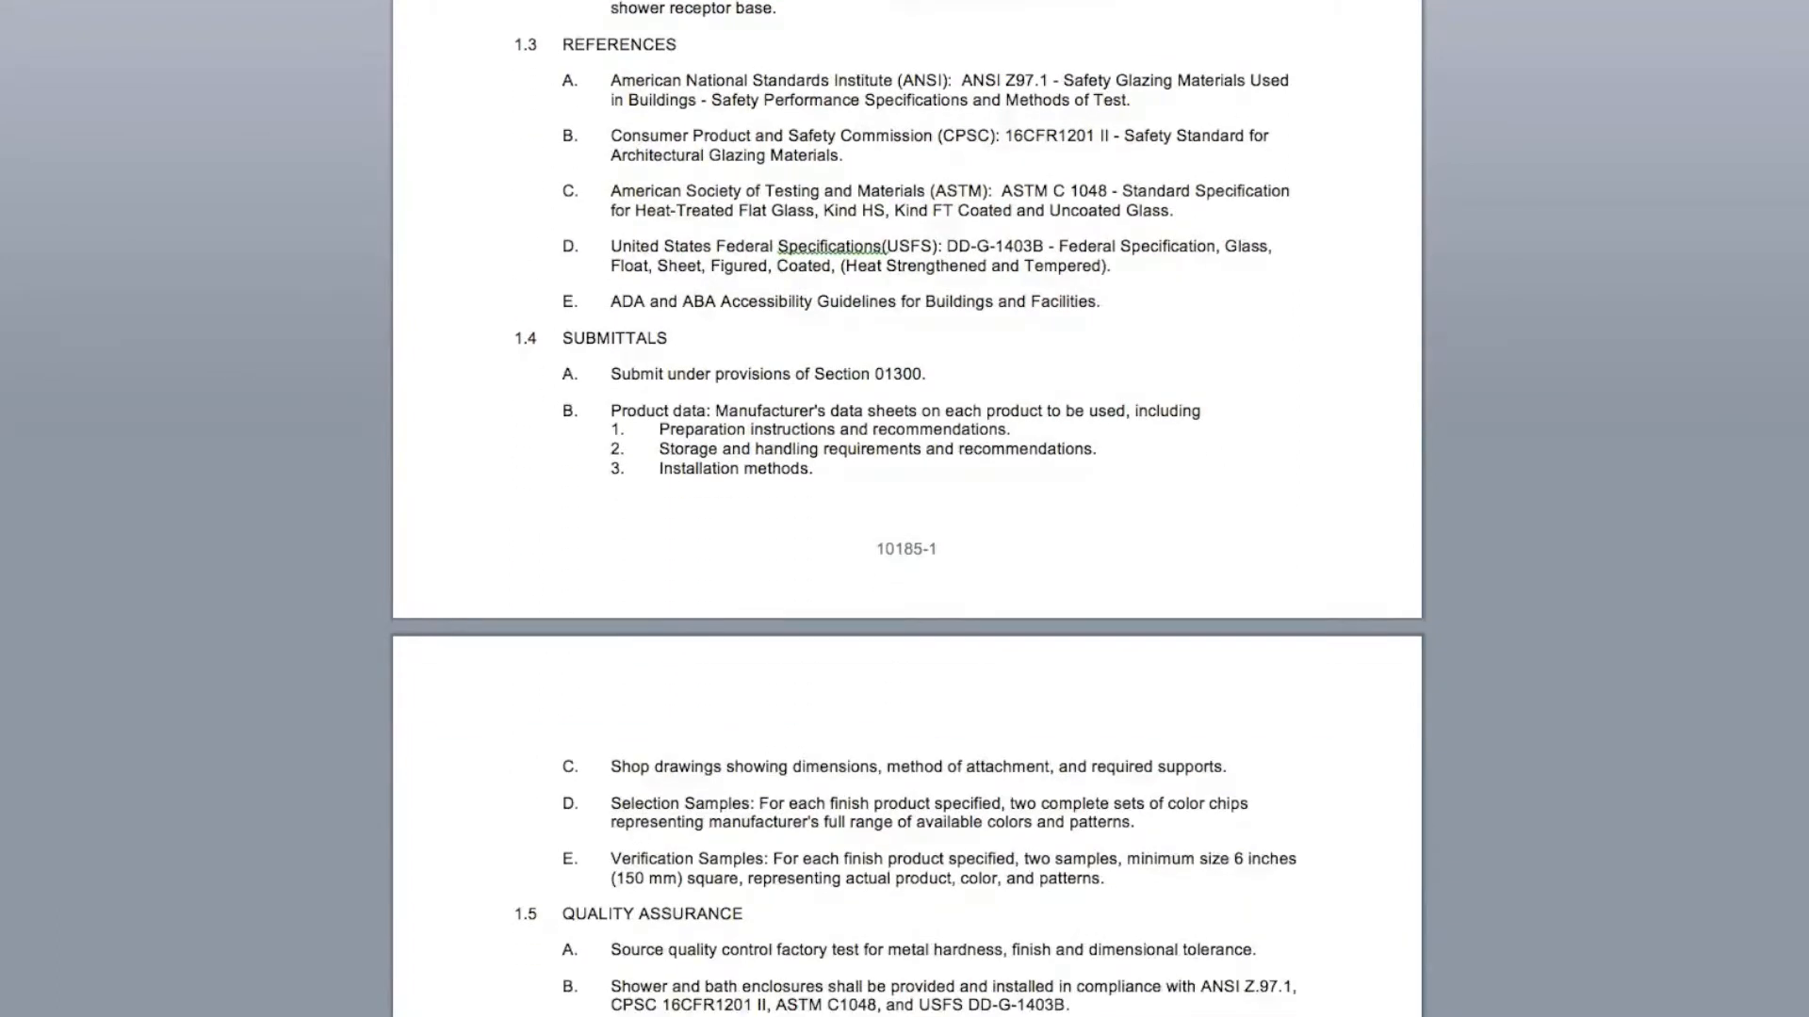
scroll("down", 3)
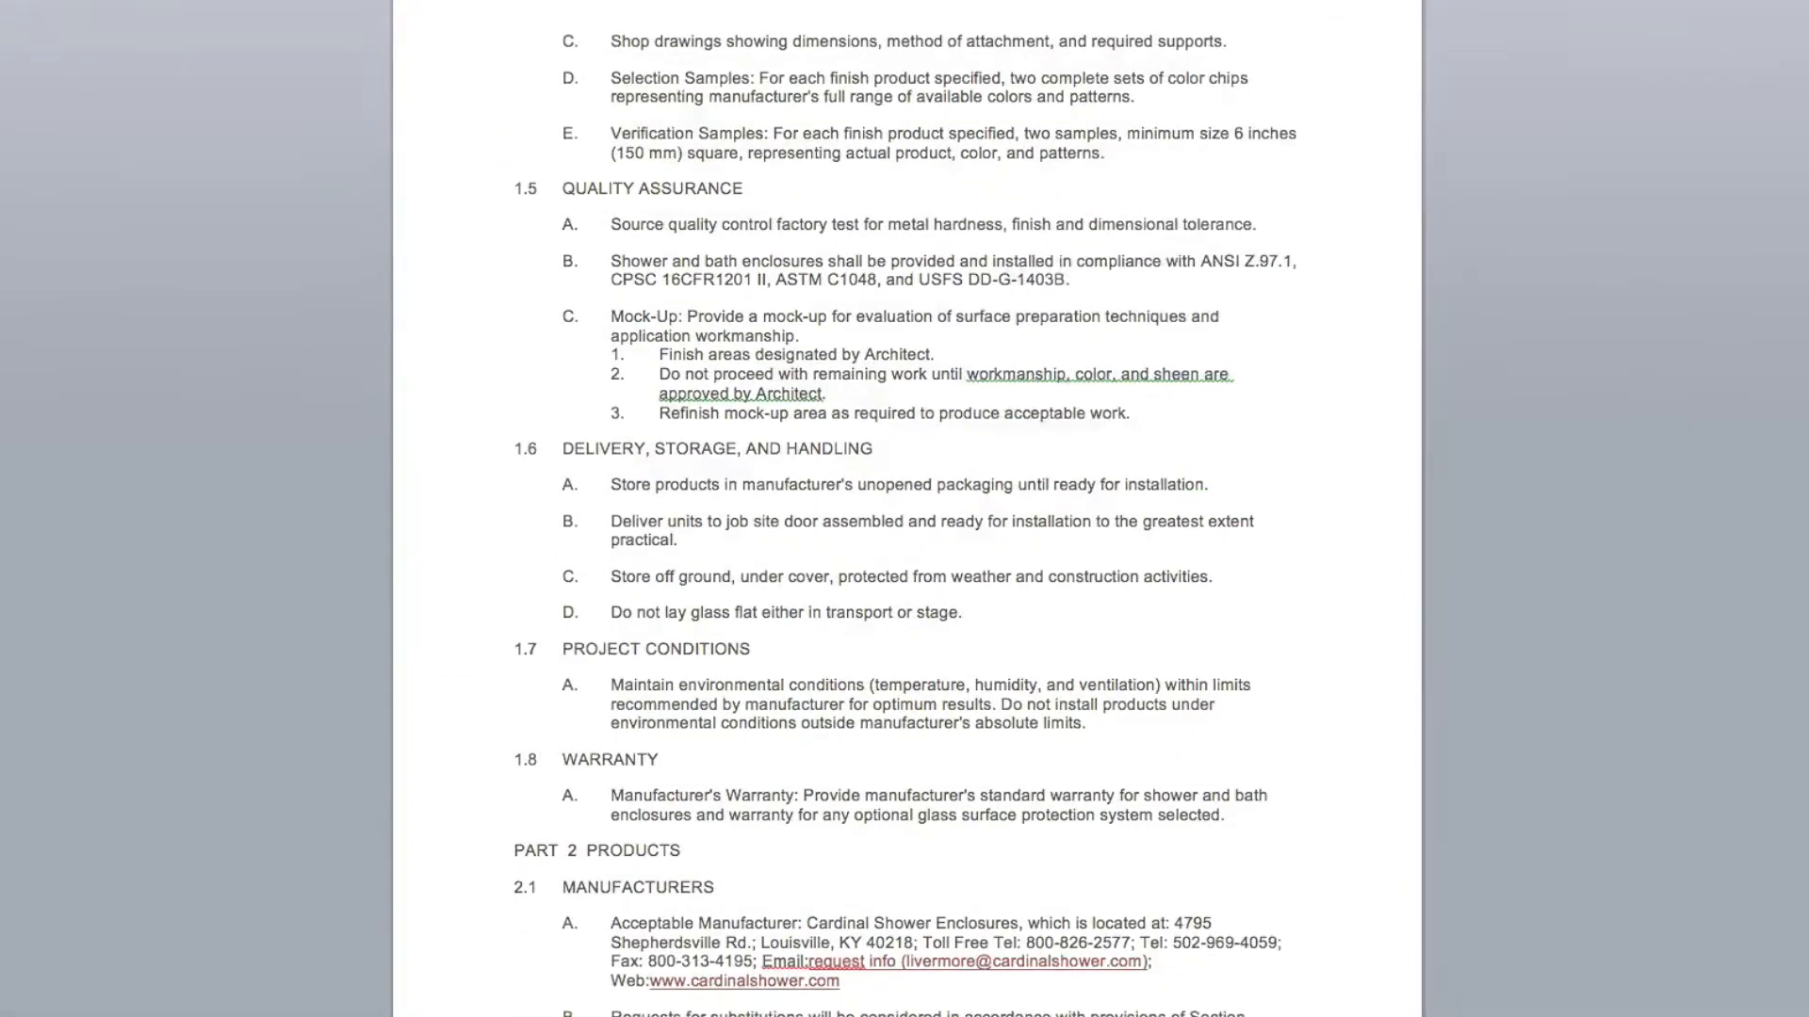
scroll("down", 3)
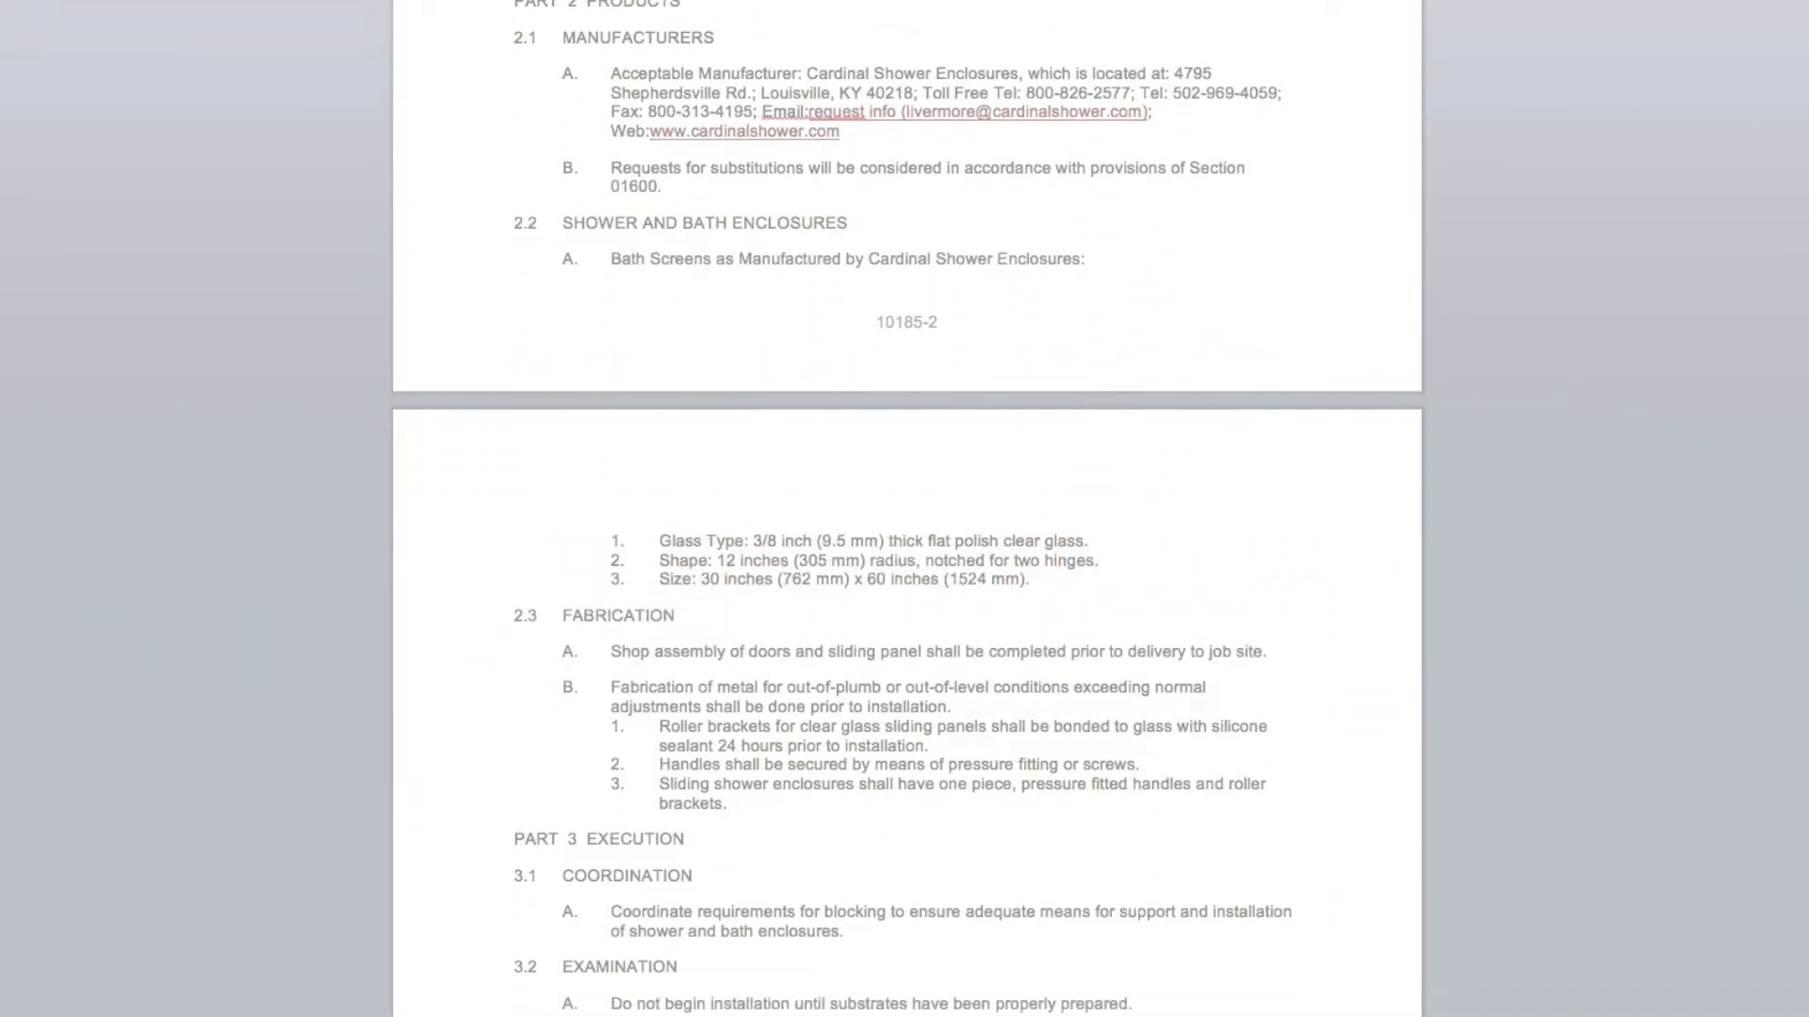